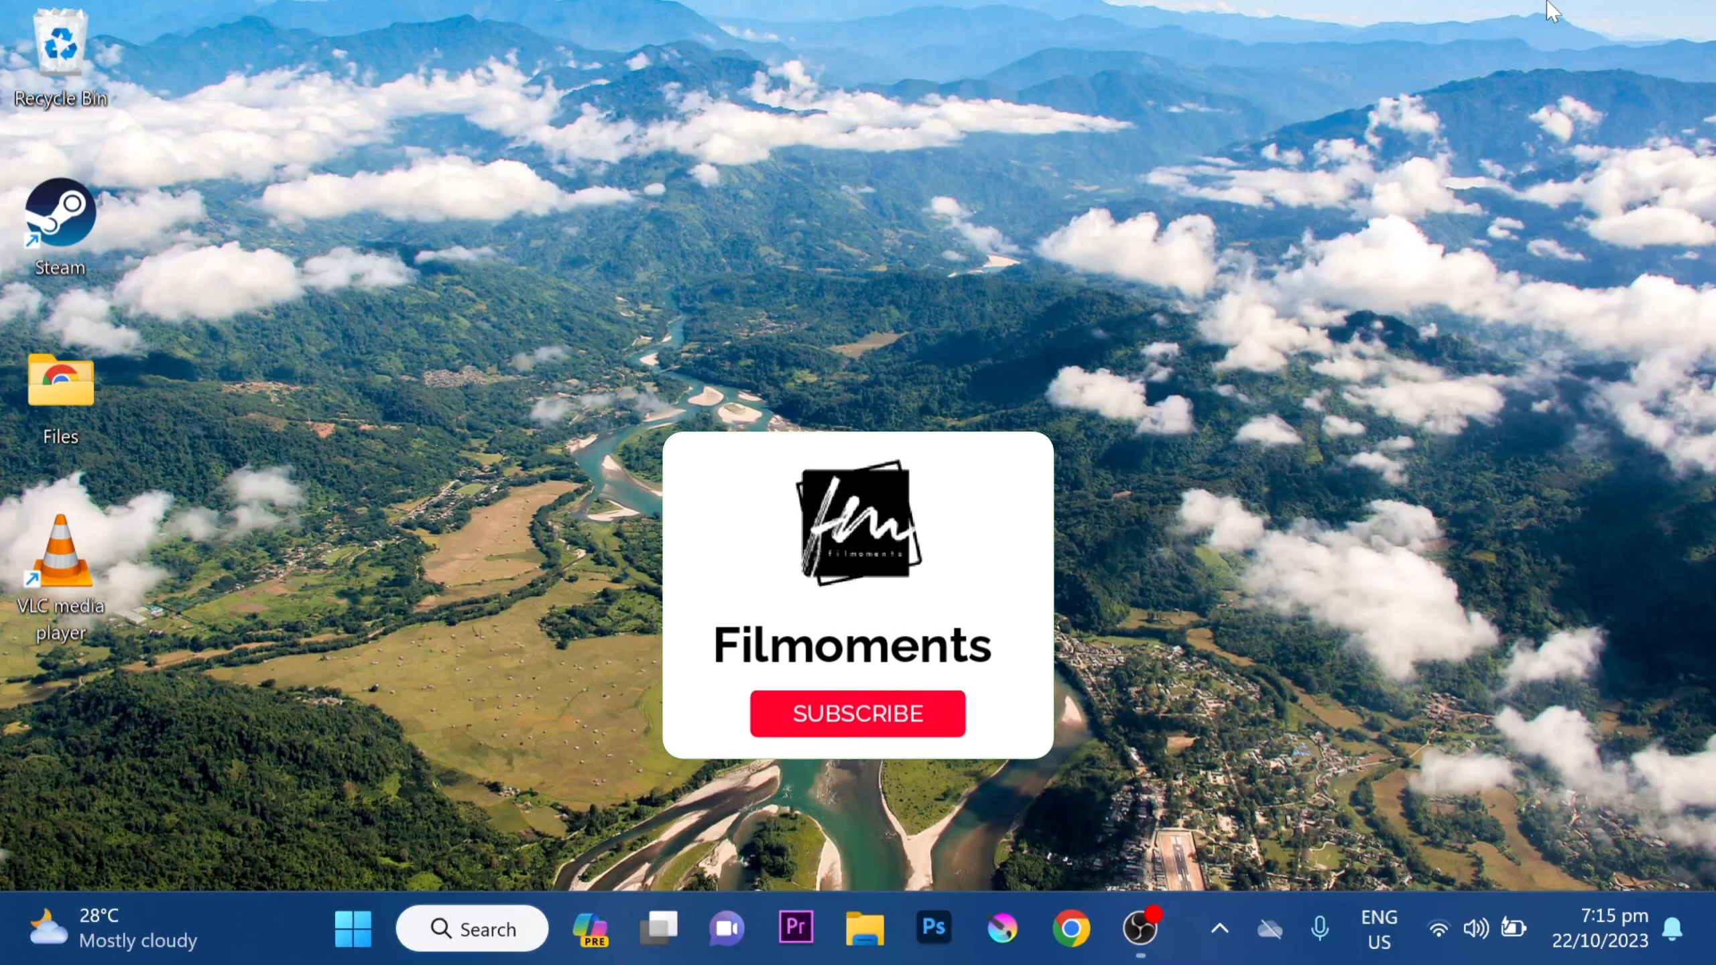
# Open Device Manager from the Start menu search for 'device manager'.
pyautogui.click(857, 714)
pyautogui.write('device mana')
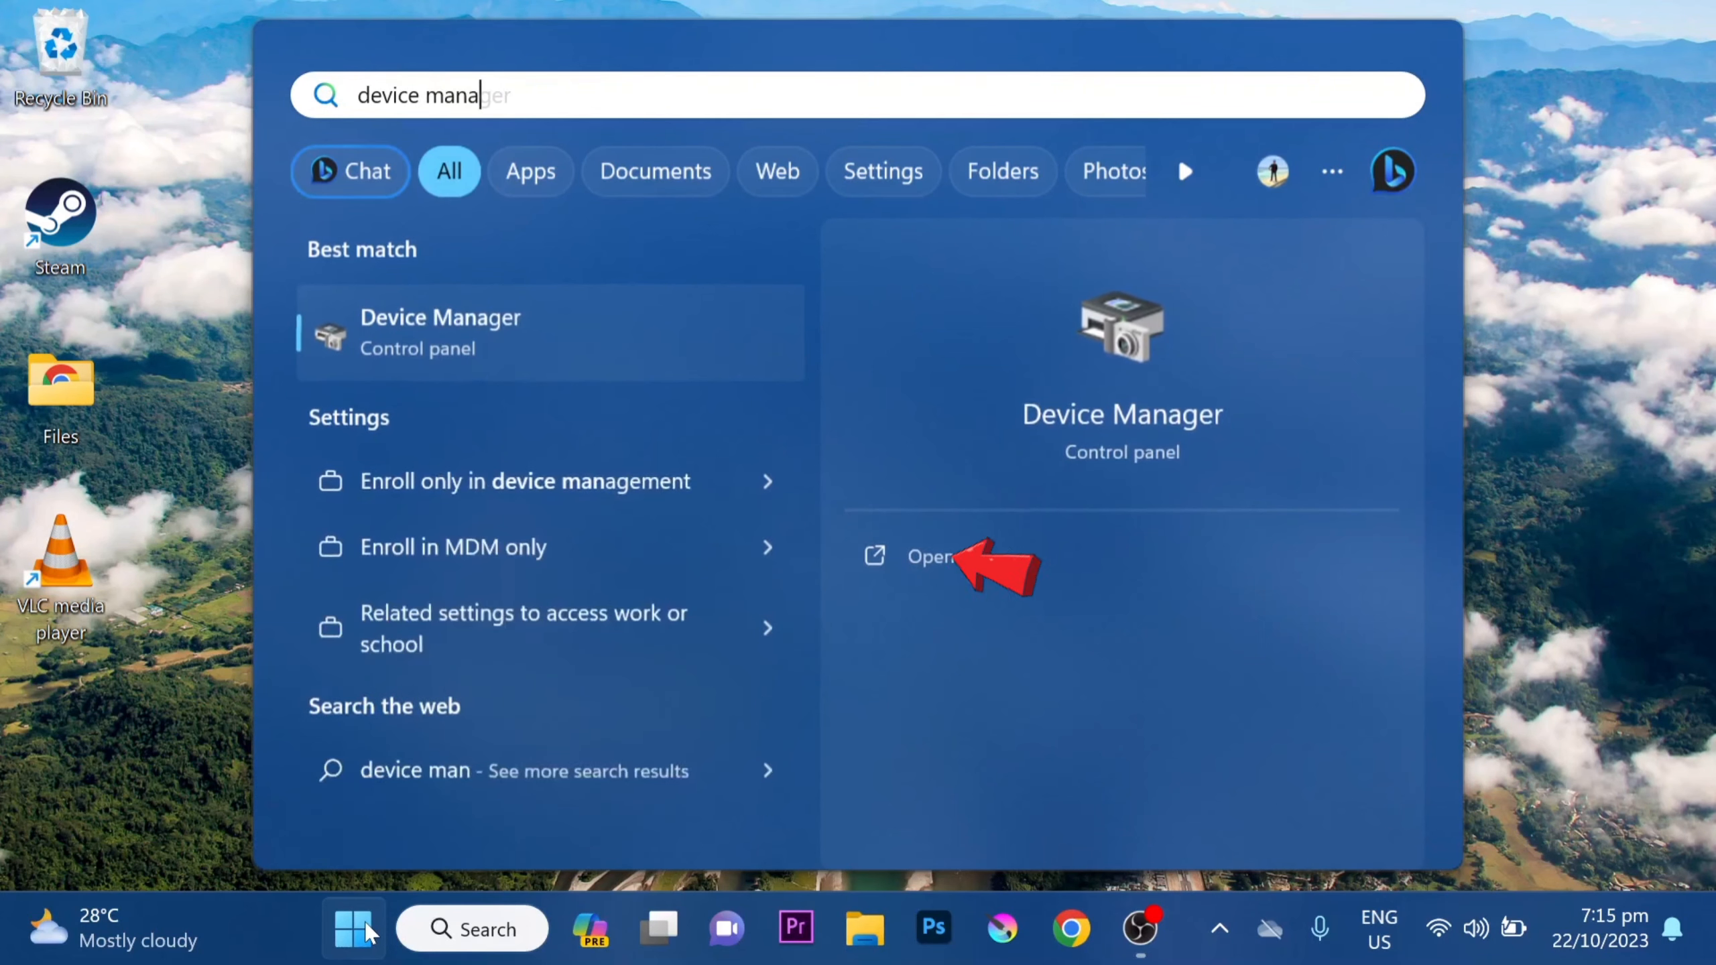
pyautogui.click(929, 557)
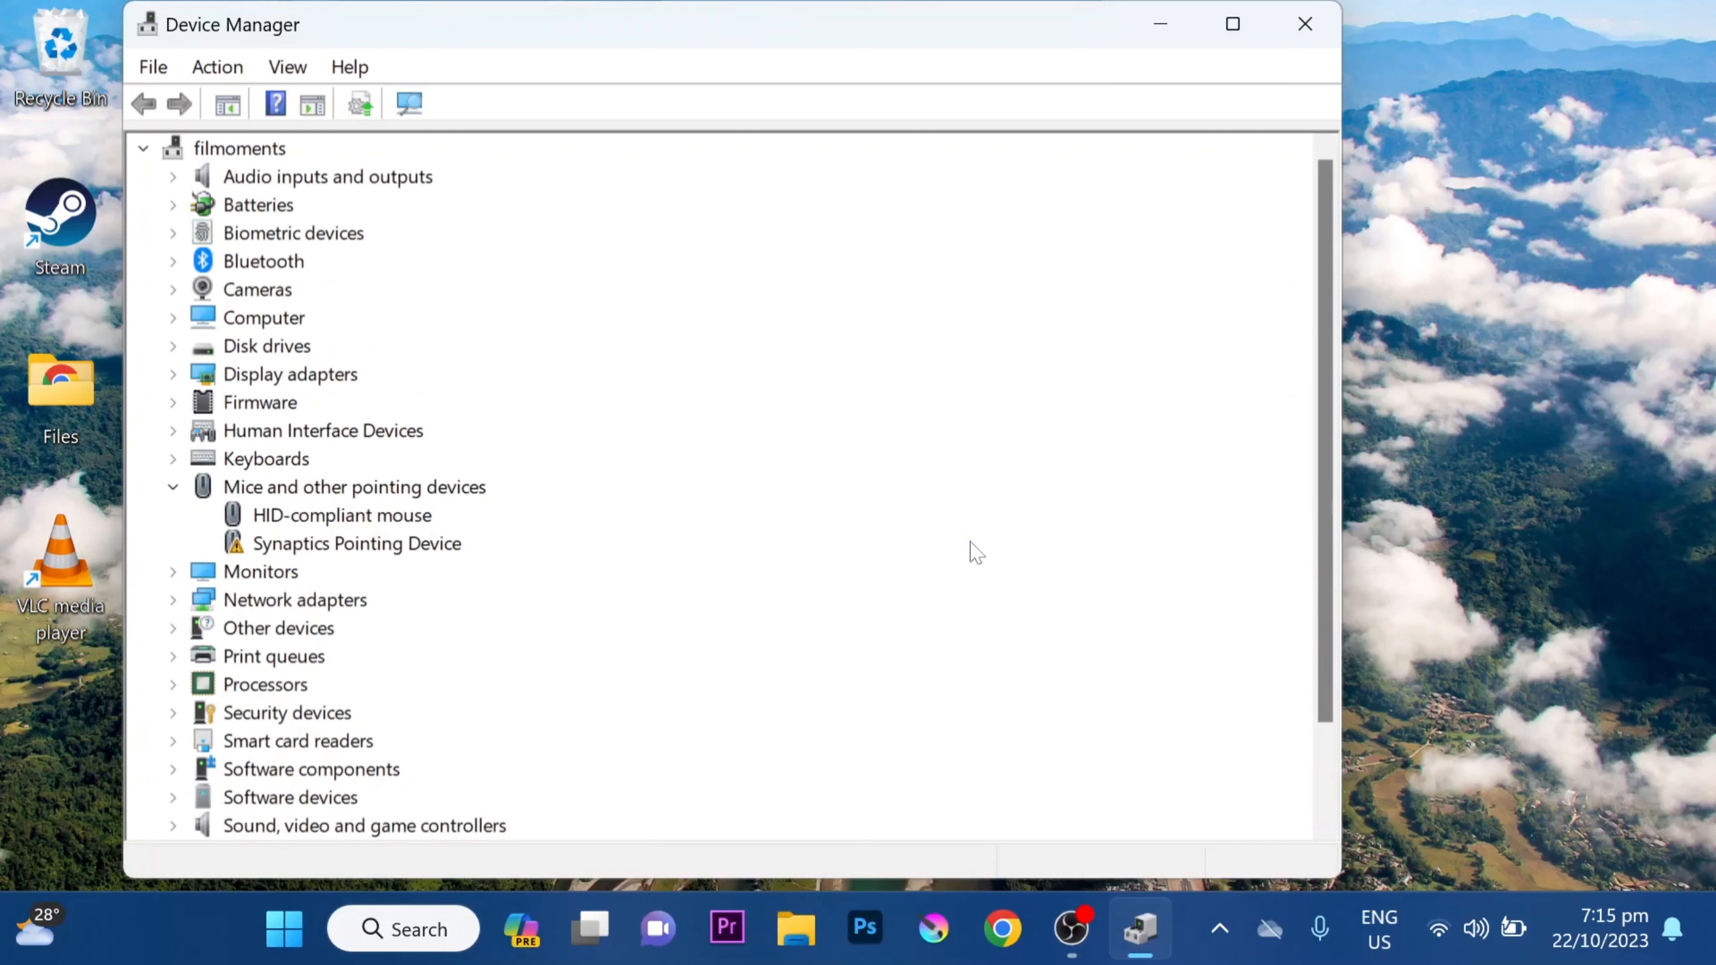
# Expand Keyboards to show HID Keyboard Device and PS/2 Keyboard for HP Hotkey Support.
pyautogui.click(173, 458)
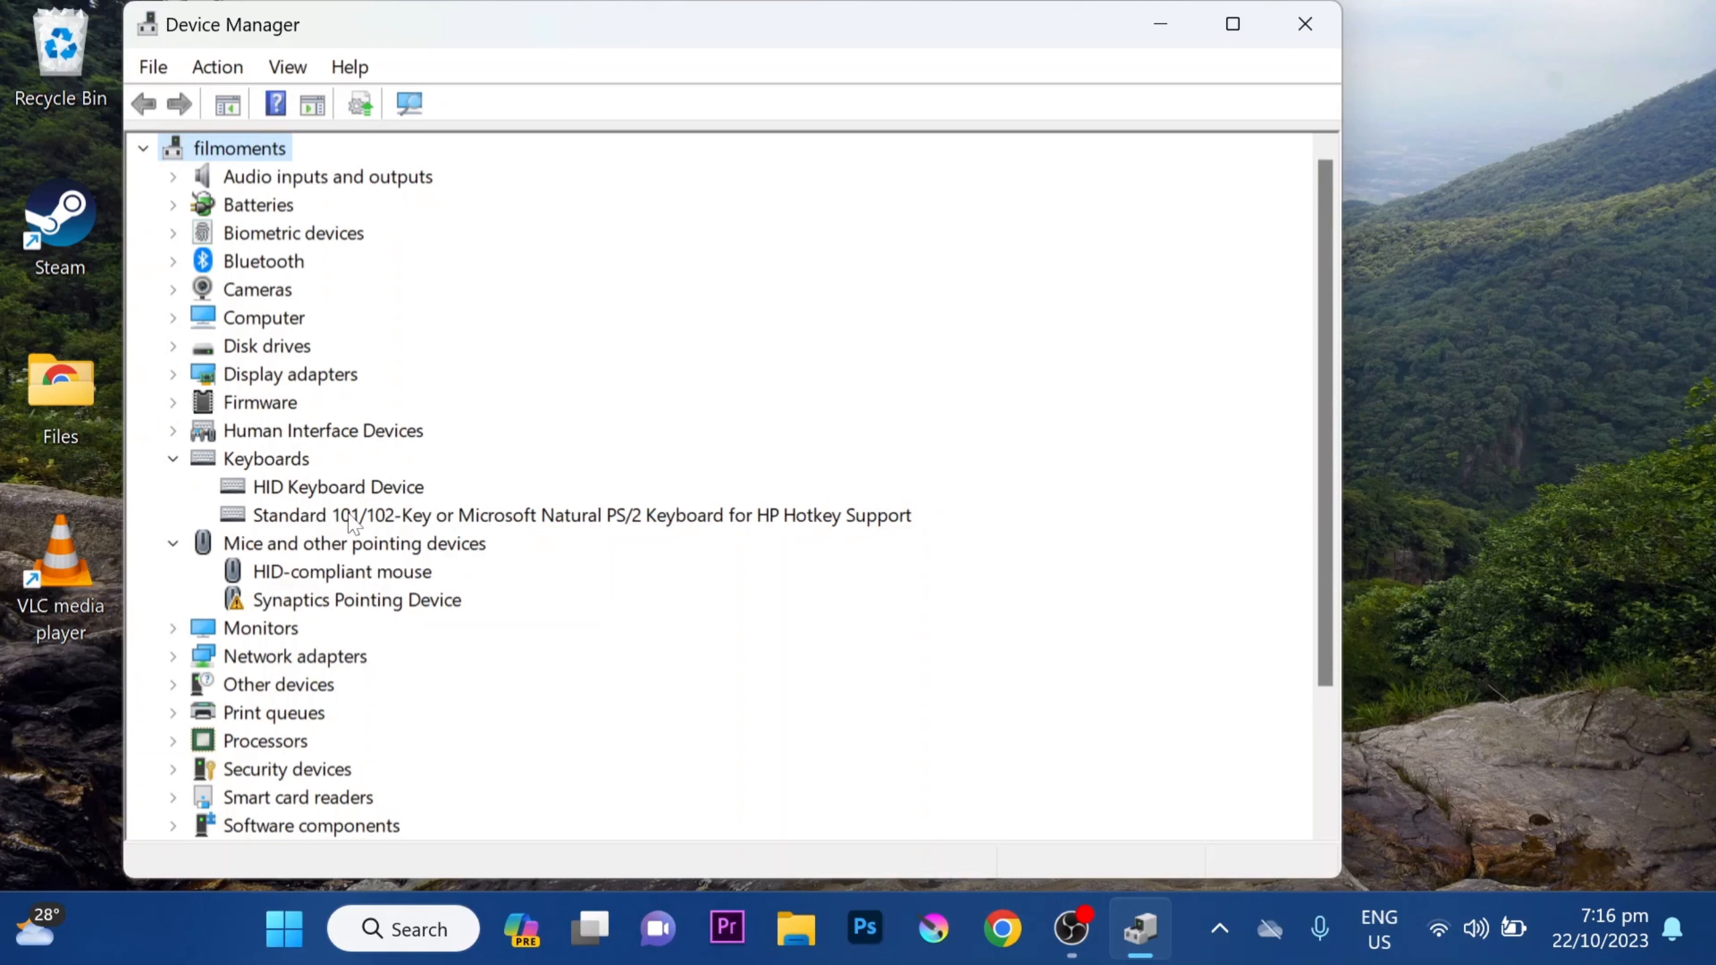
pyautogui.moveTo(799, 528)
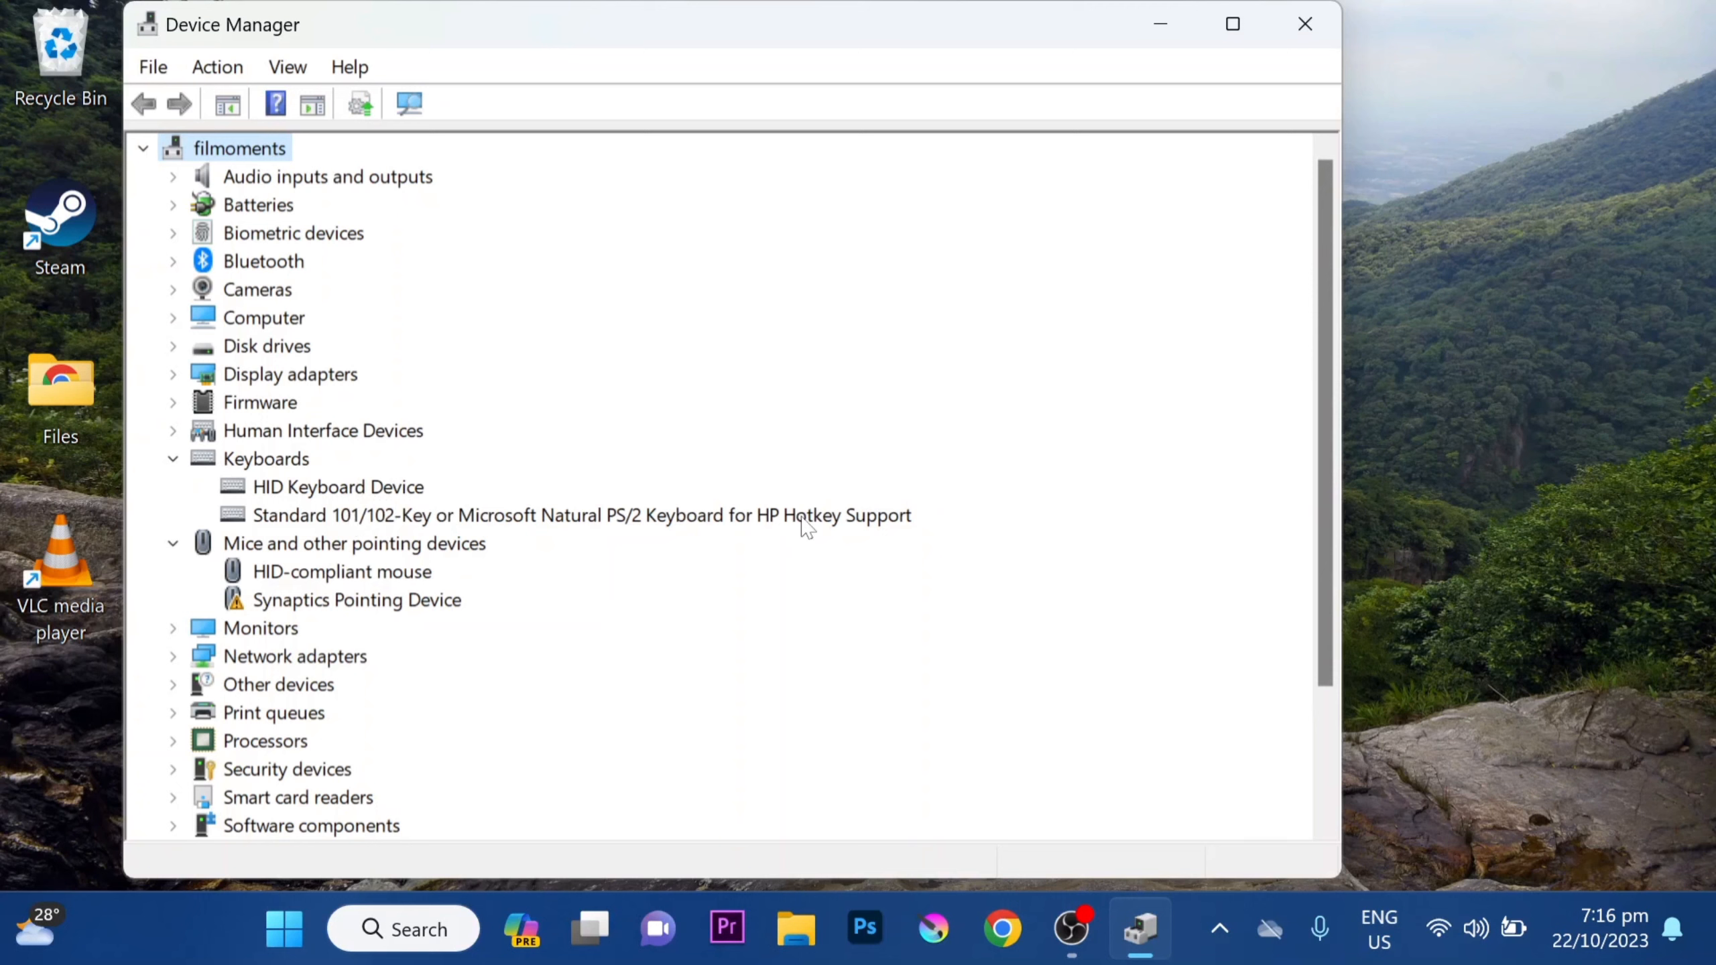
# Choose Disable device for the Standard PS/2 Keyboard for HP Hotkey Support.
pyautogui.click(607, 515)
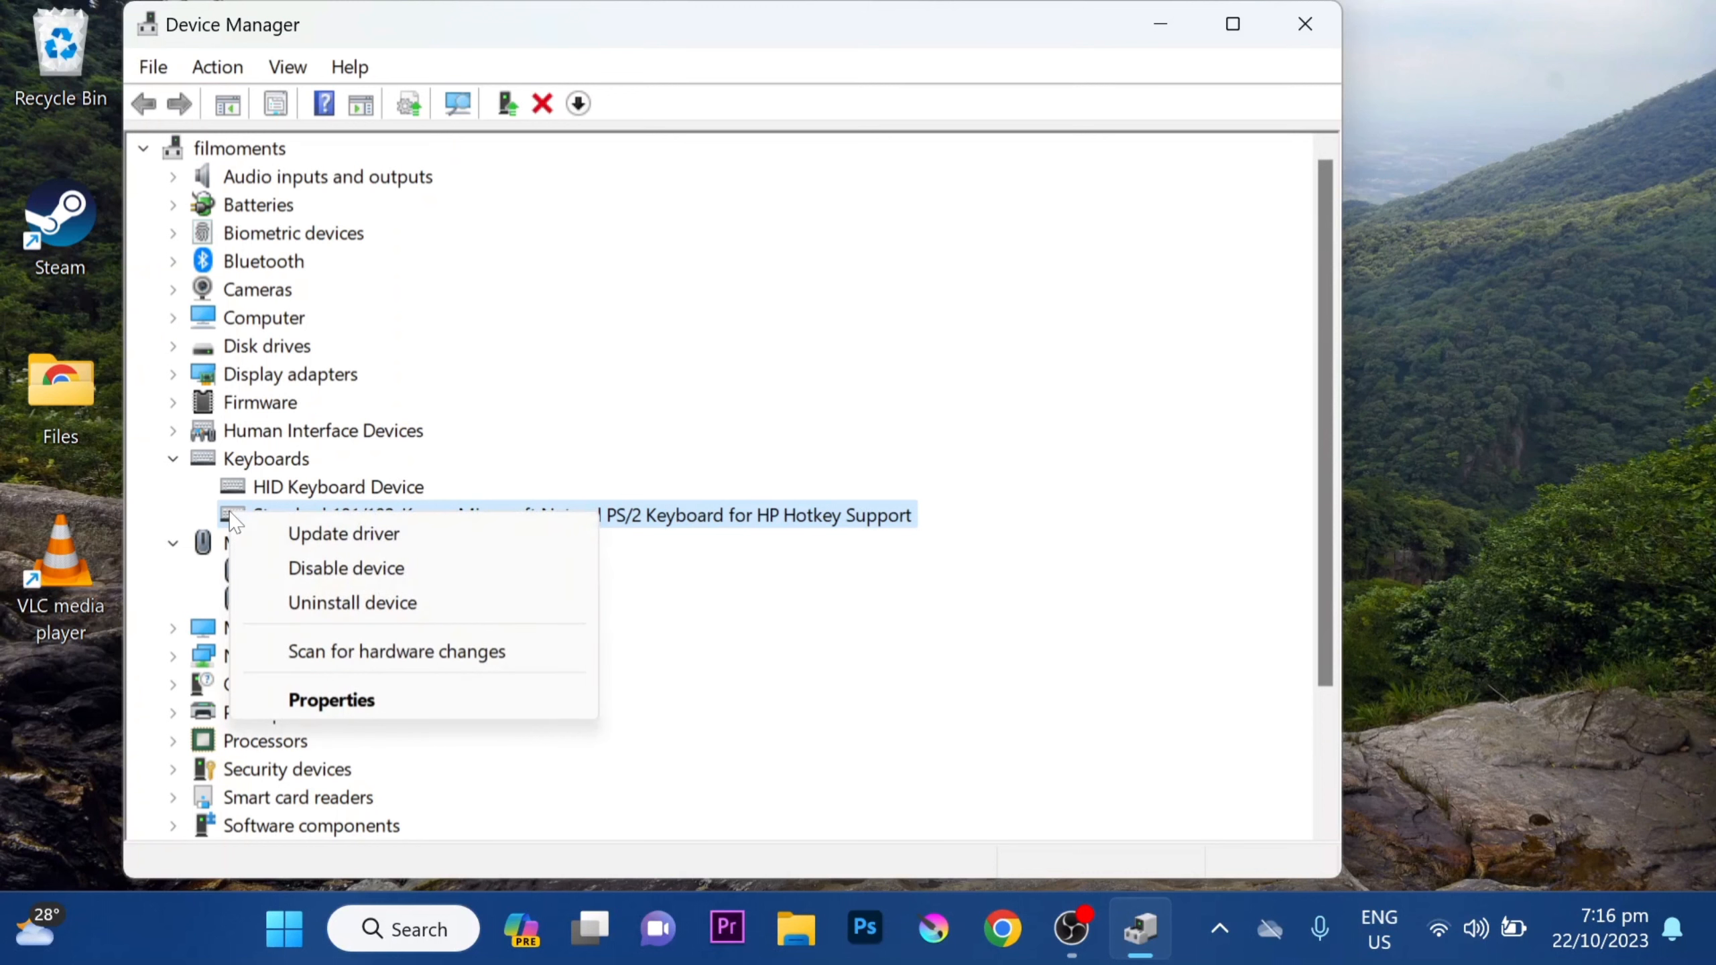
pyautogui.moveTo(342, 571)
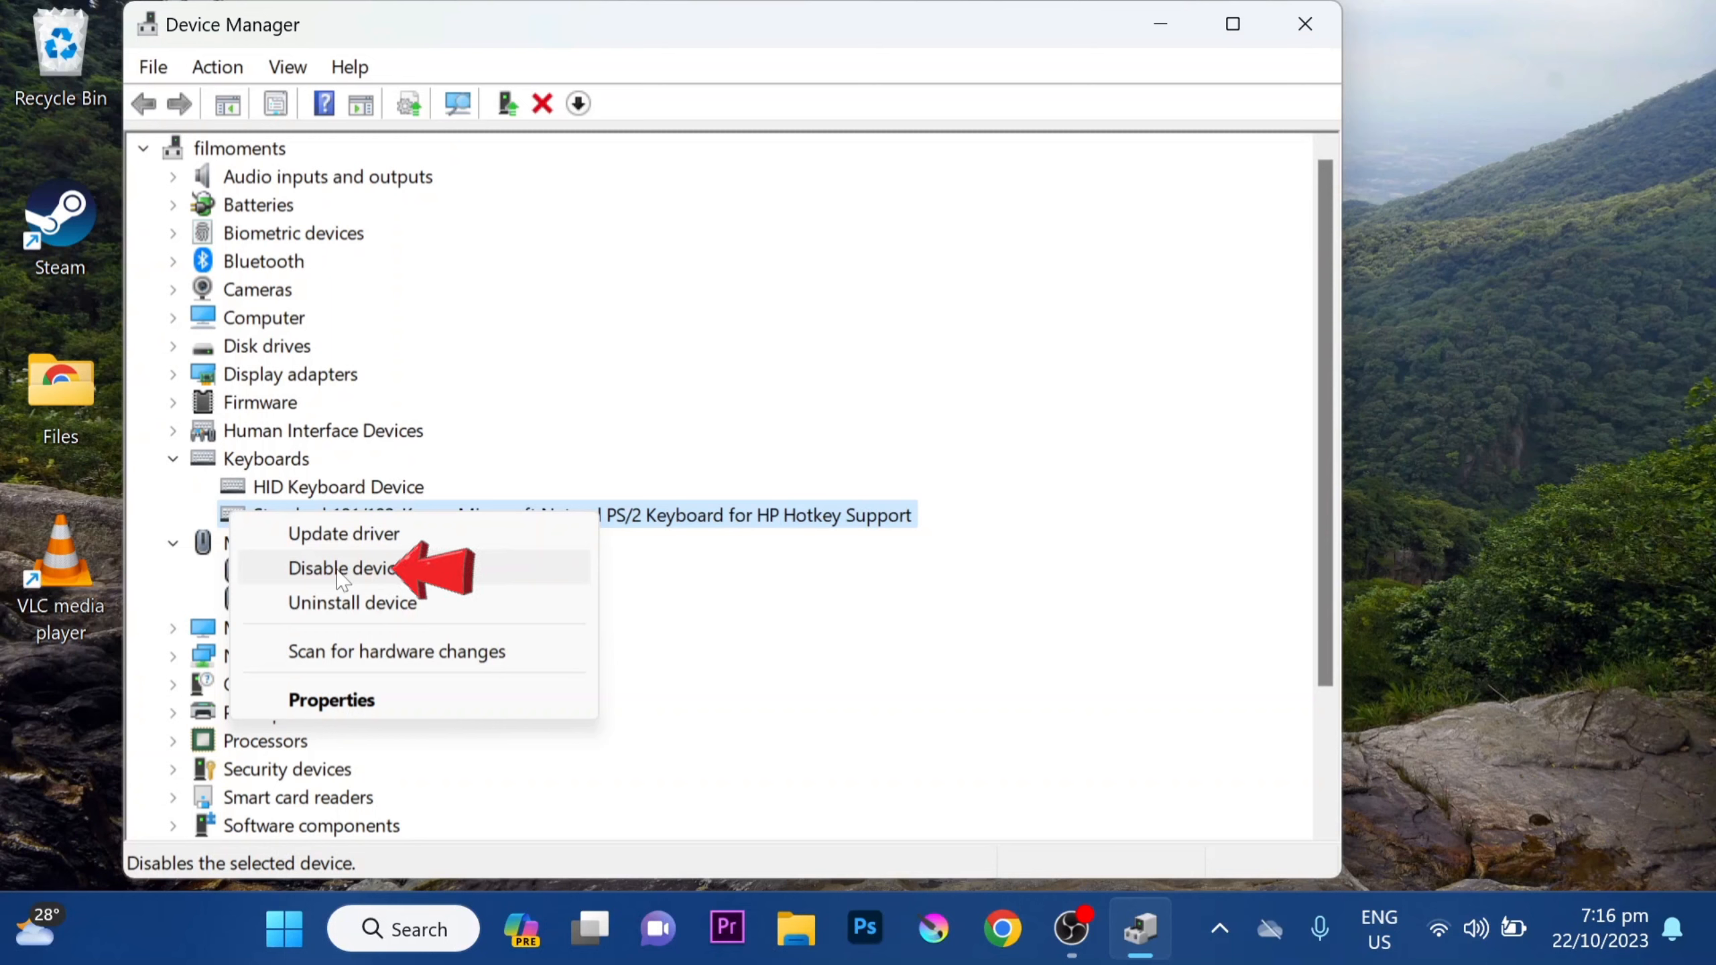
pyautogui.click(340, 568)
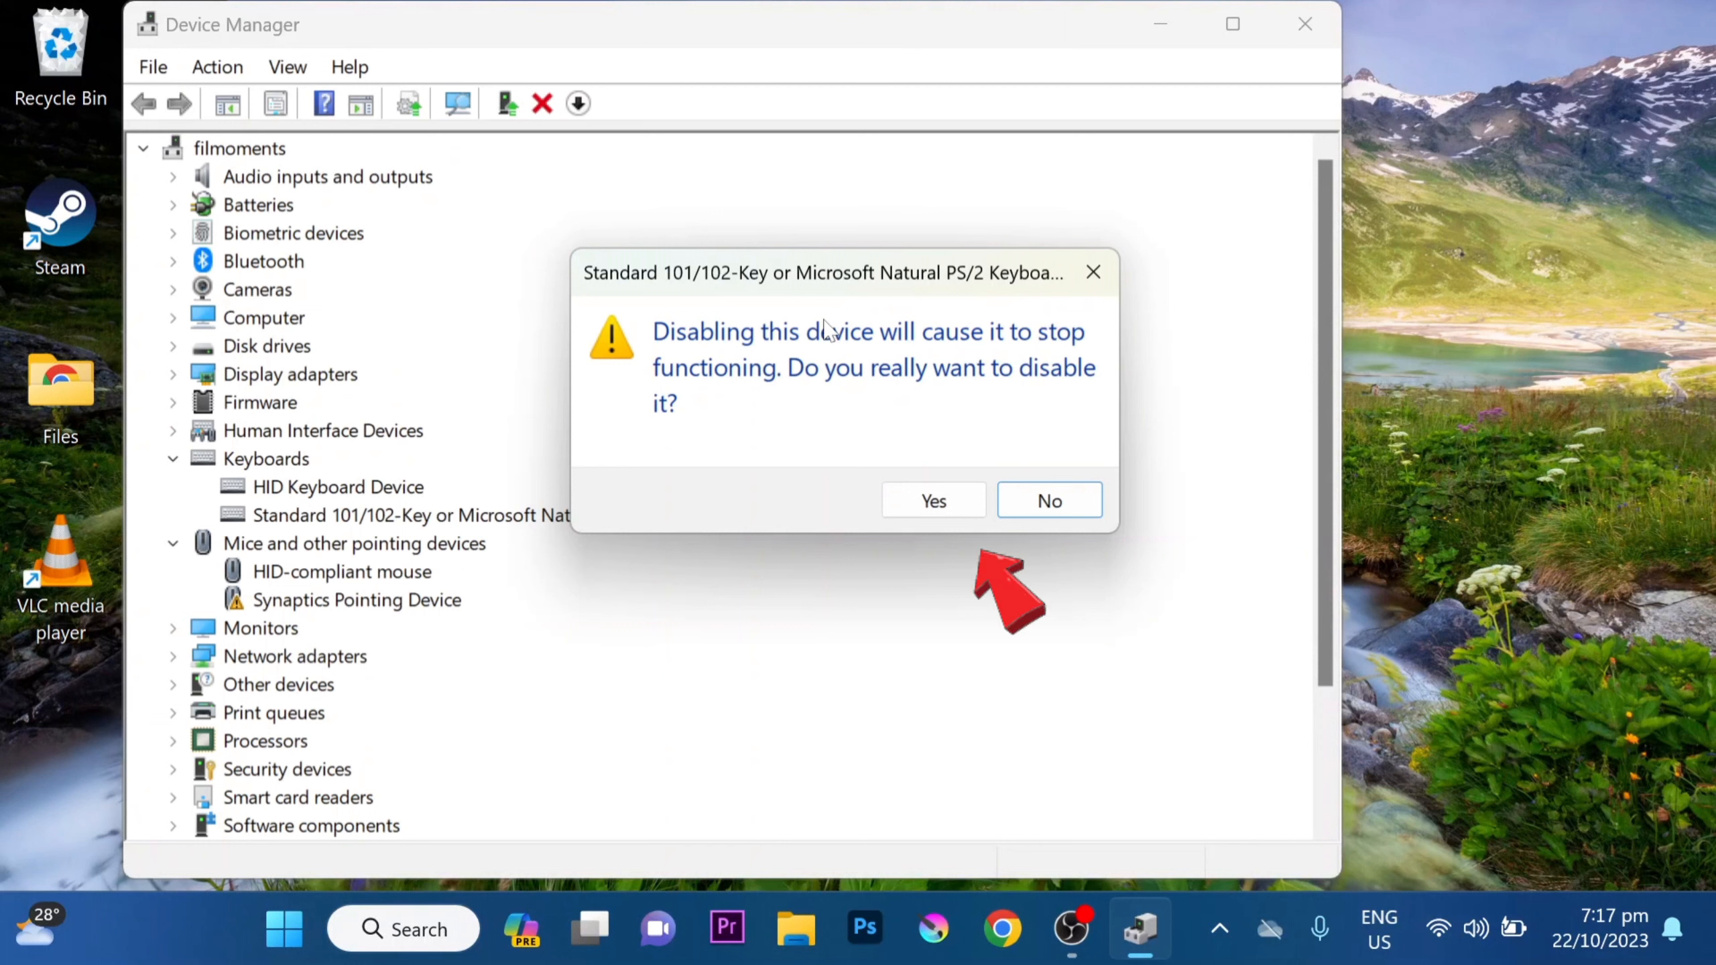
# Confirm disabling the PS/2 keyboard with Yes, bringing up the restart prompt.
pyautogui.click(933, 500)
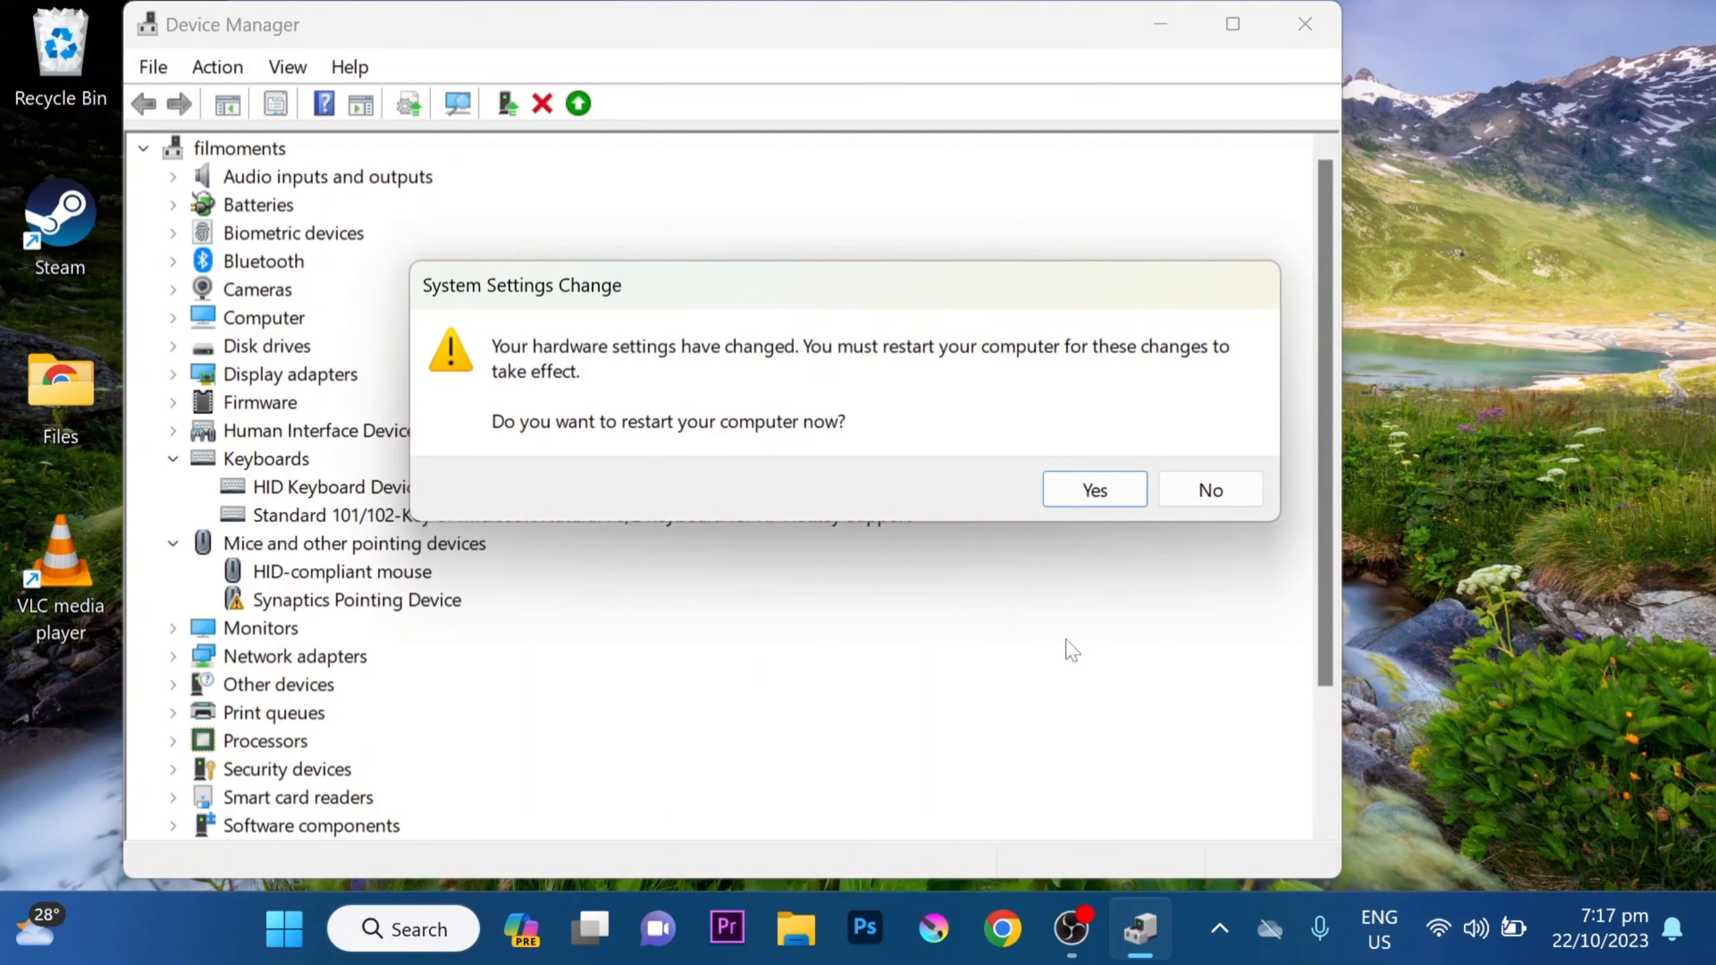
pyautogui.moveTo(1105, 626)
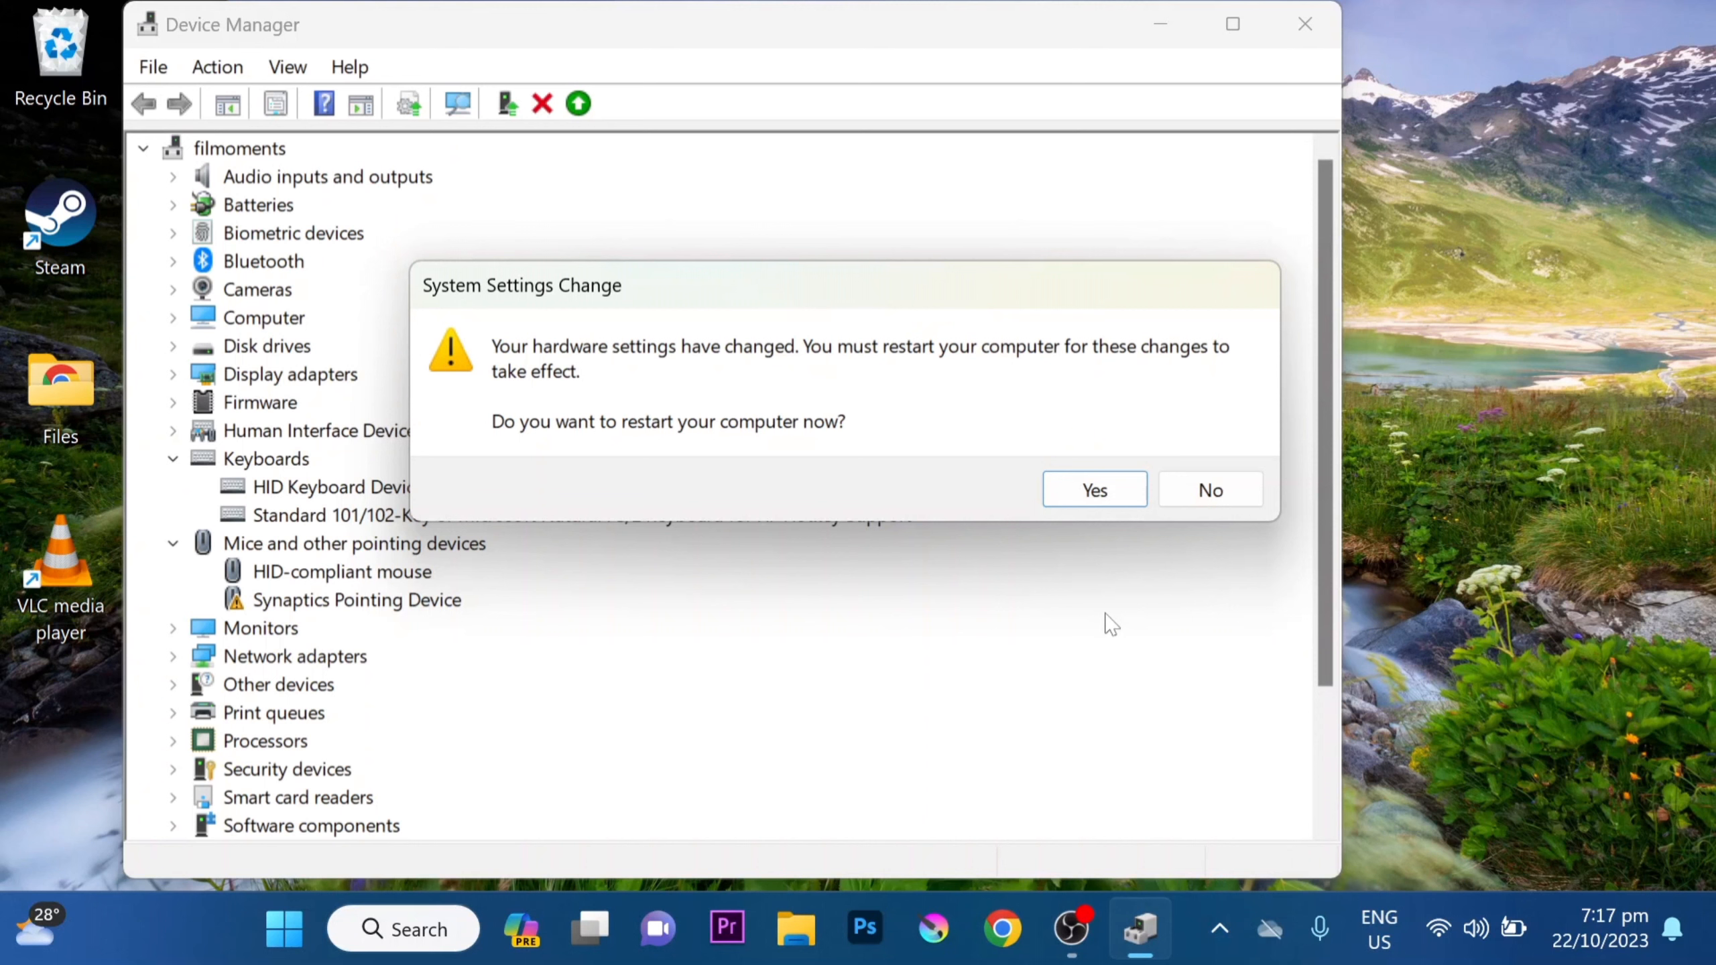